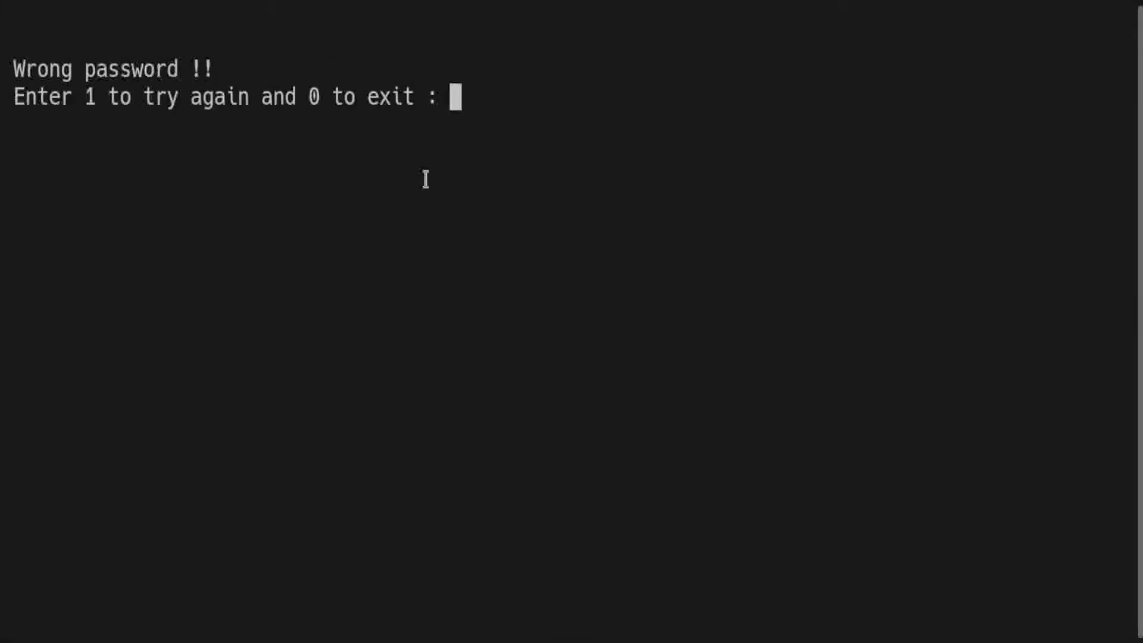
- Retry after the wrong-password prompt to reach the main menu
{"action": "type", "text": "1"}
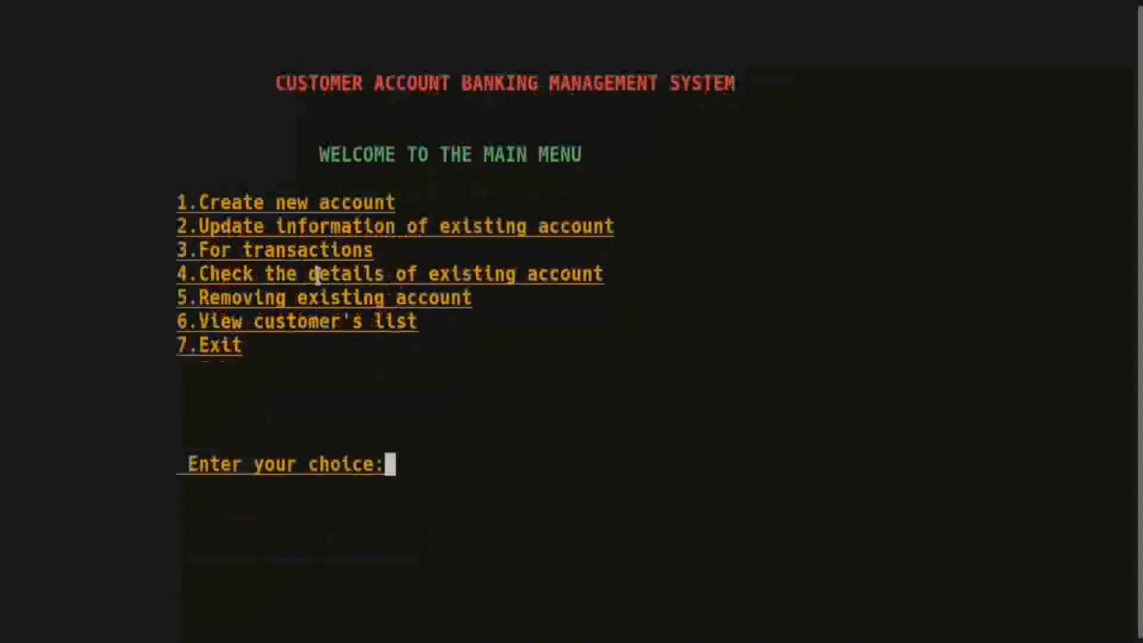
- Start a new account dated 19/8/2021 for customer khaled
{"action": "type", "text": "1"}
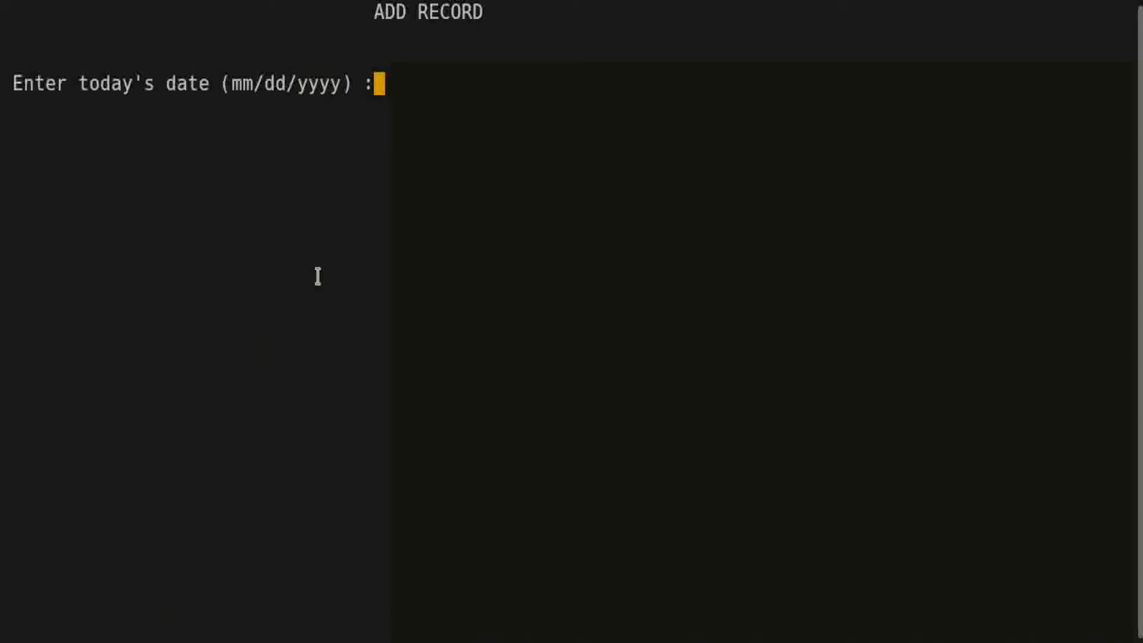
{"action": "type", "text": "19"}
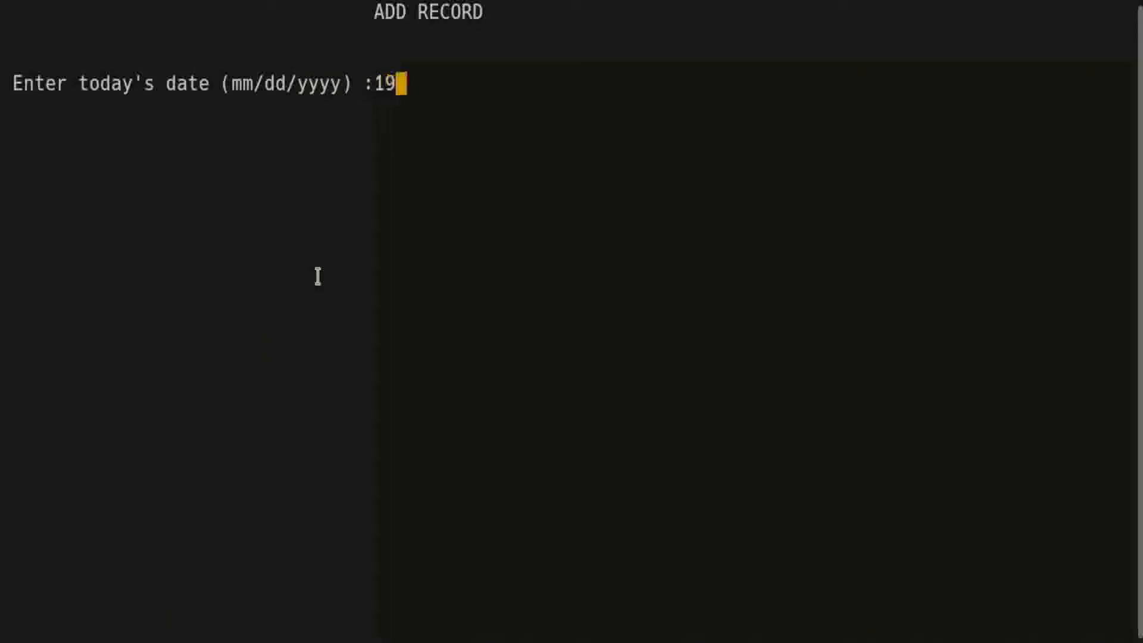
{"action": "type", "text": "/8/"}
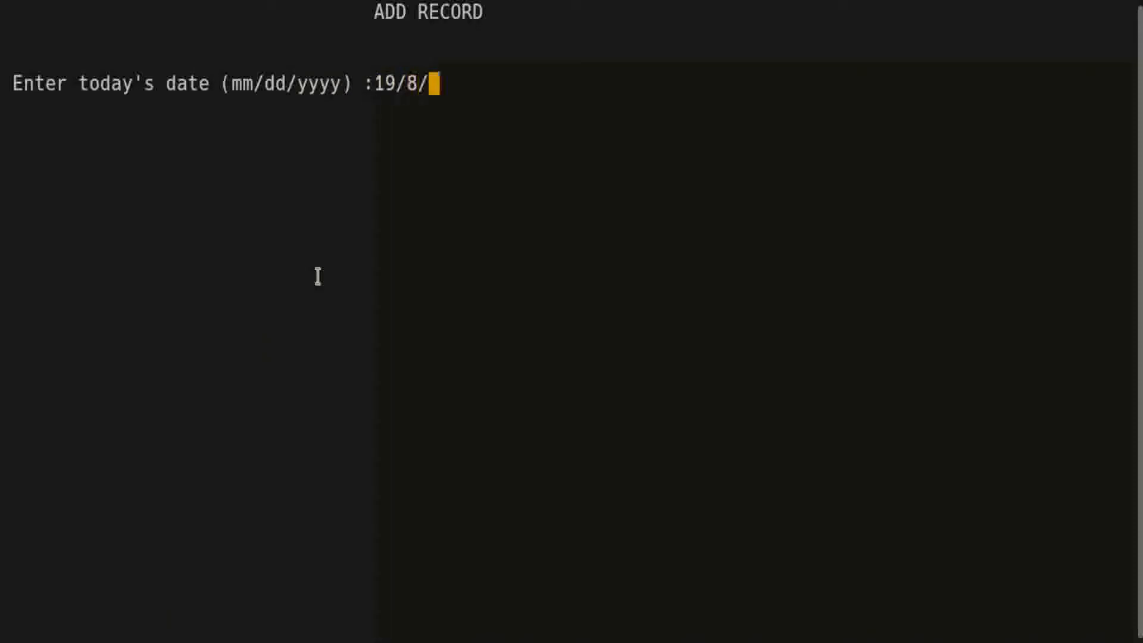
{"action": "type", "text": "2021"}
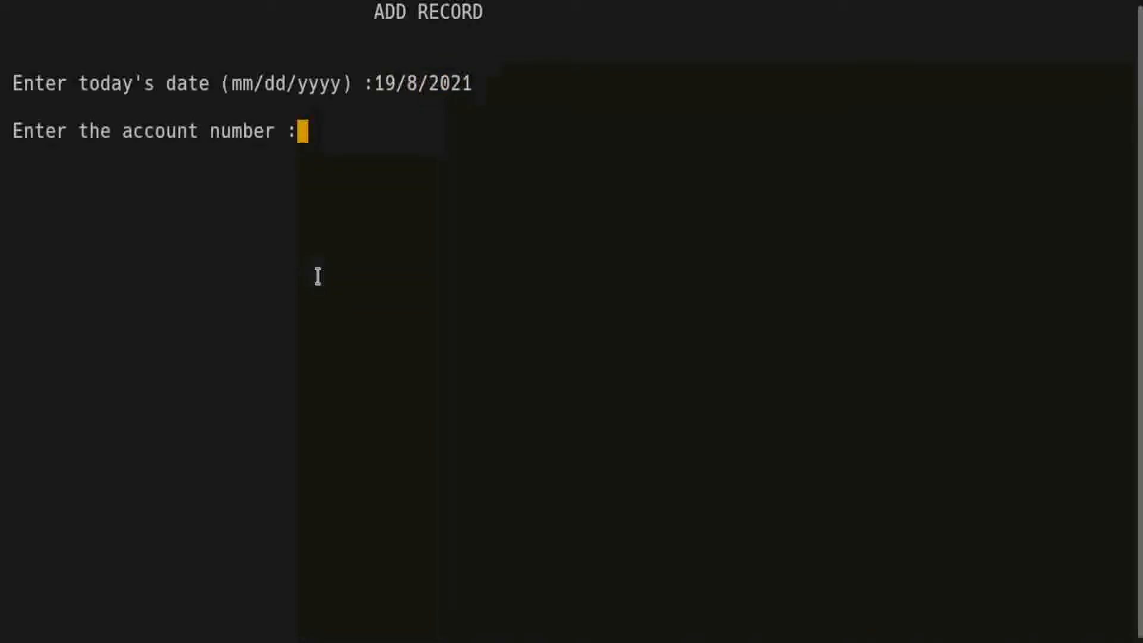
{"action": "type", "text": "khaled"}
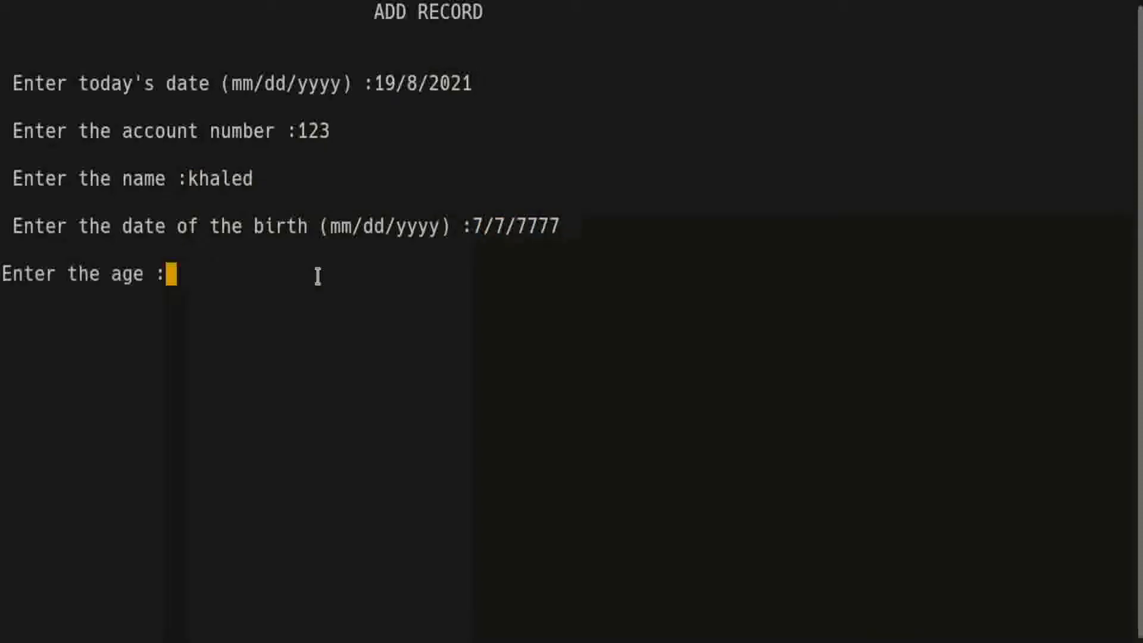
- Enter khaled's age, address, phone, 6565654 deposit and 'saving' type, then return to menu
{"action": "type", "text": "25"}
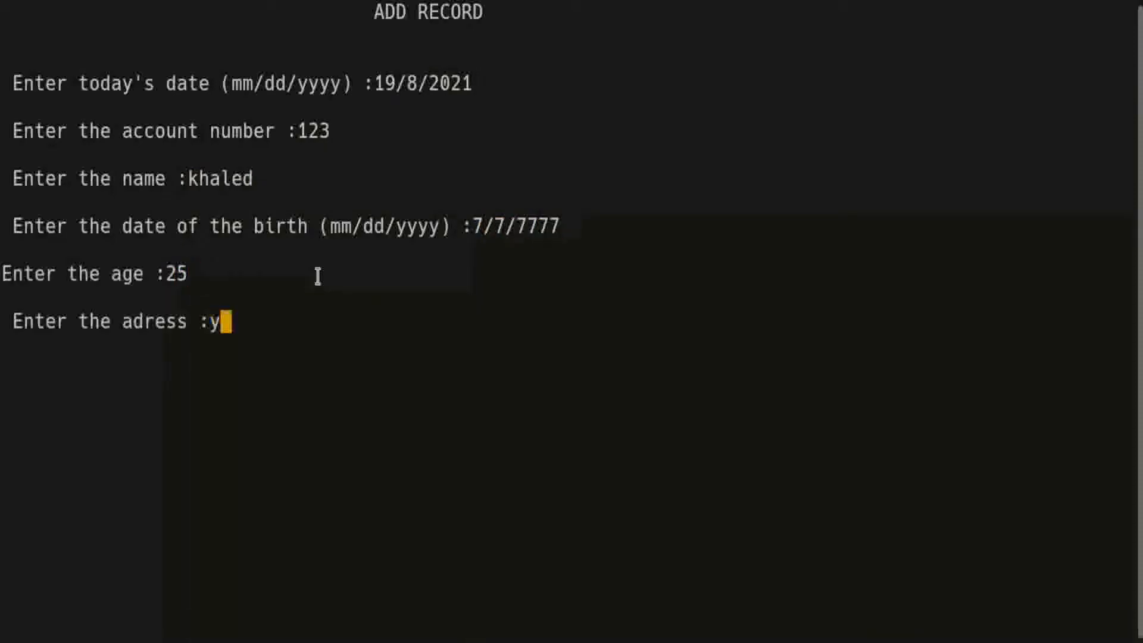
{"action": "type", "text": "outube"}
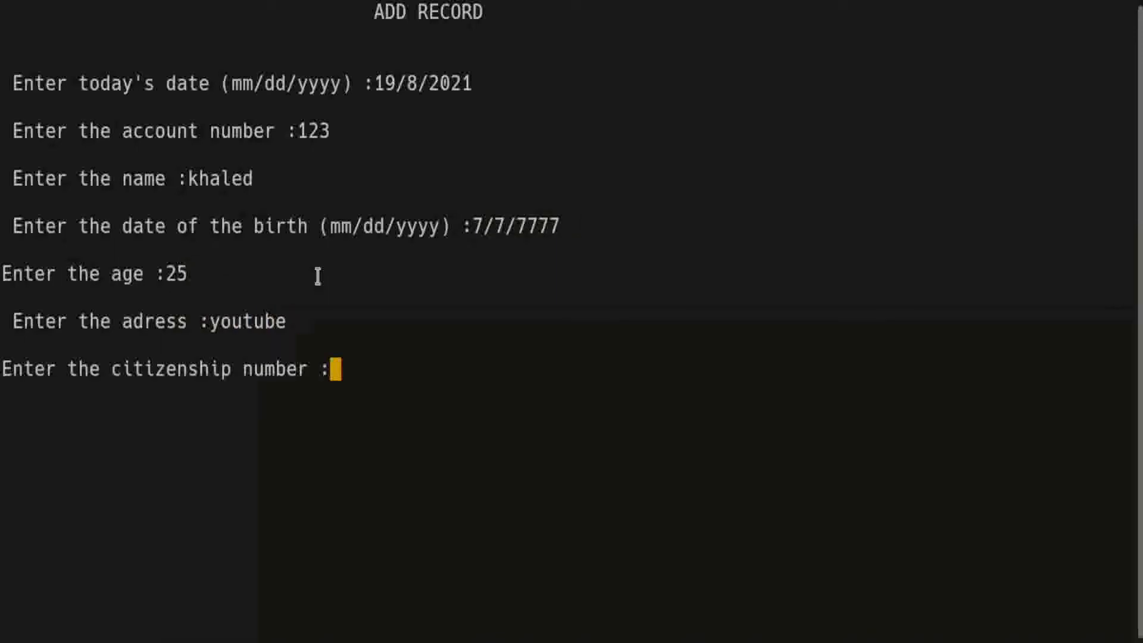
{"action": "type", "text": "654656454"}
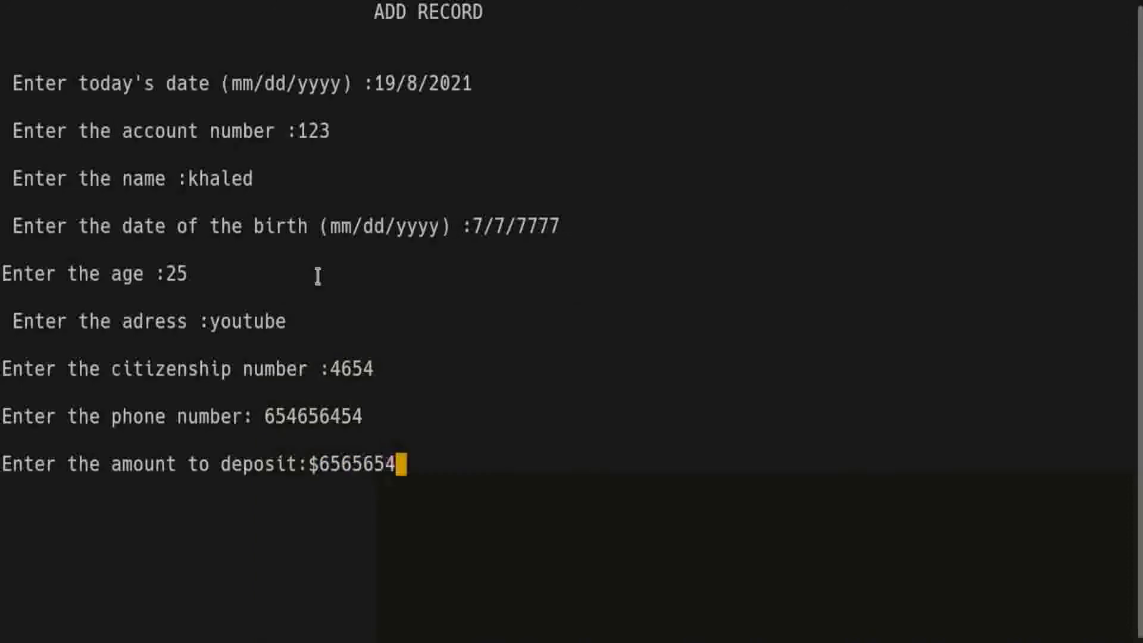
{"action": "type", "text": "saving"}
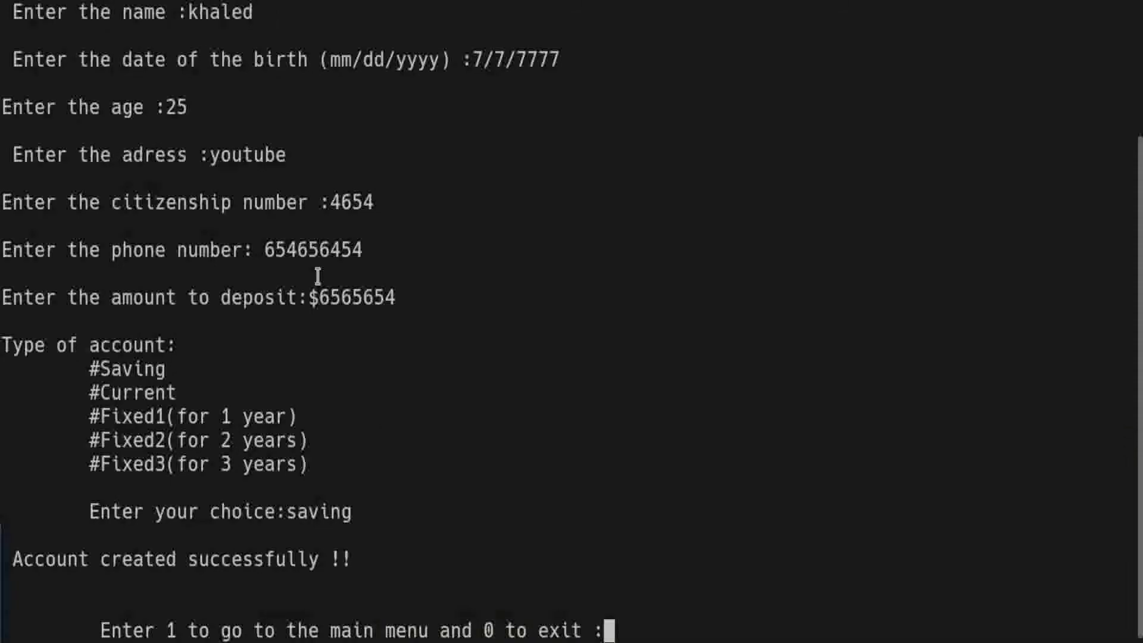
{"action": "type", "text": "1"}
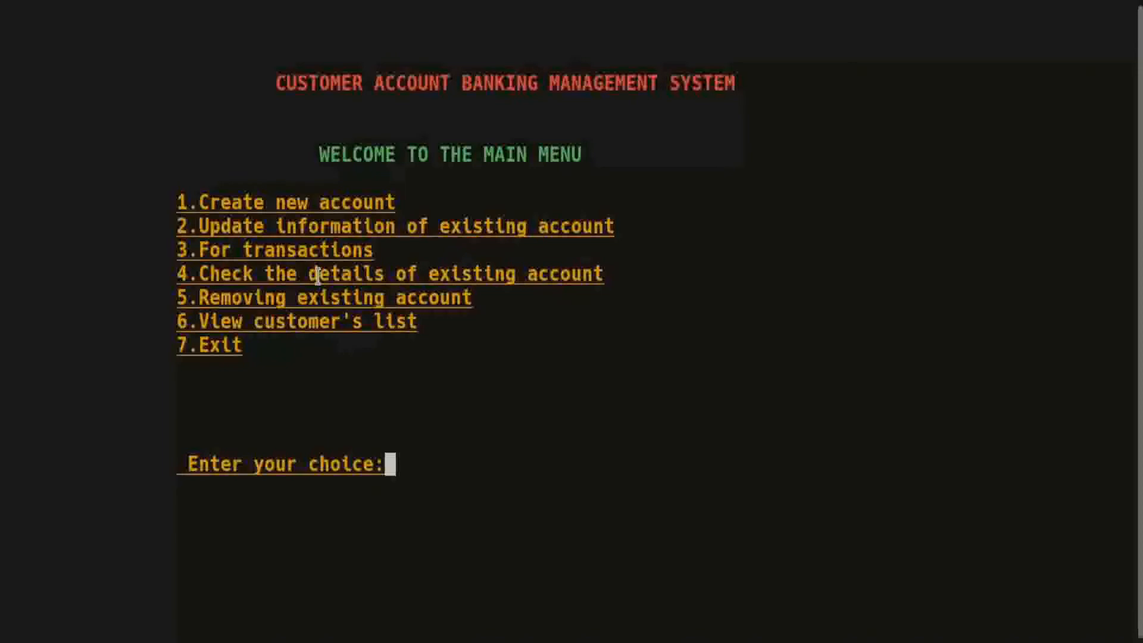
- Start account 124 dated 19/8/2021 for customer iamlearning
{"action": "type", "text": "1"}
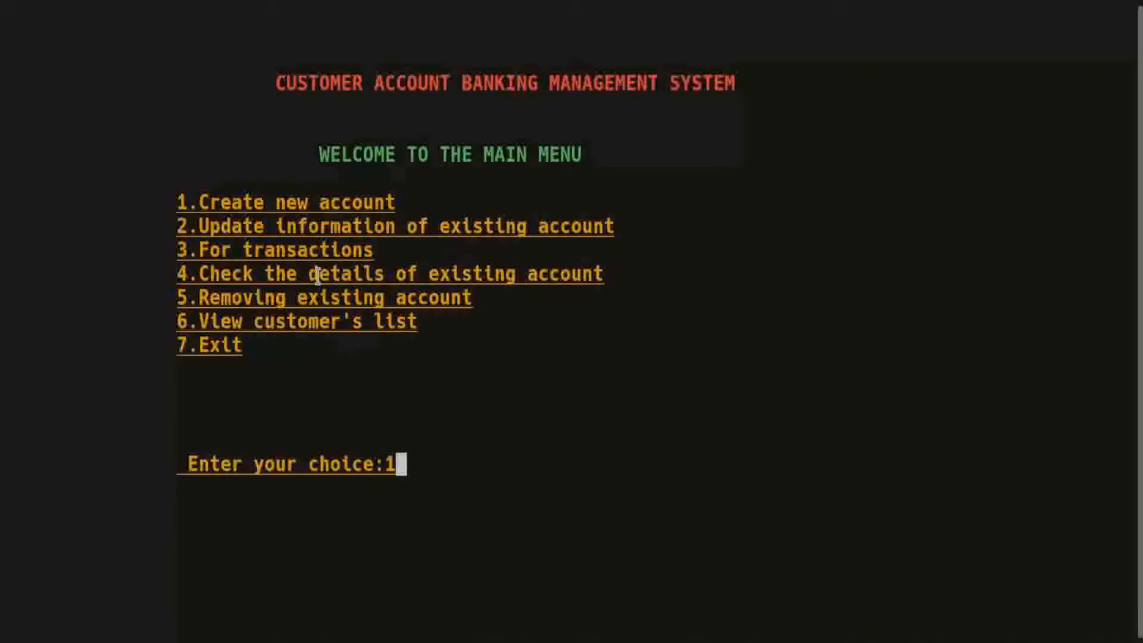
{"action": "key", "text": "enter"}
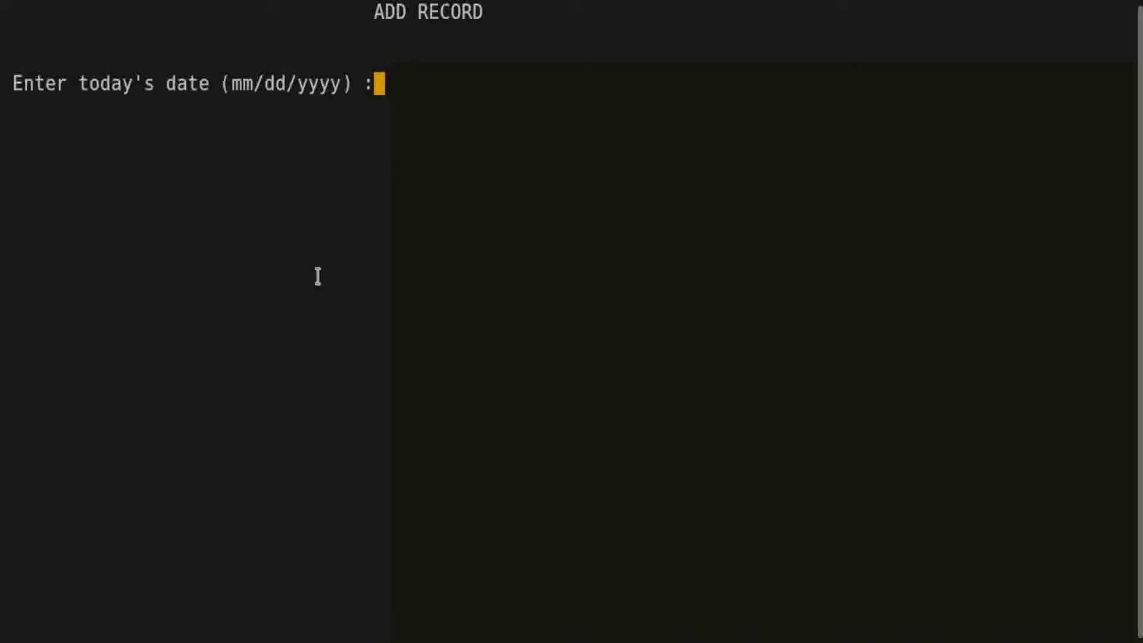
{"action": "type", "text": "19/8"}
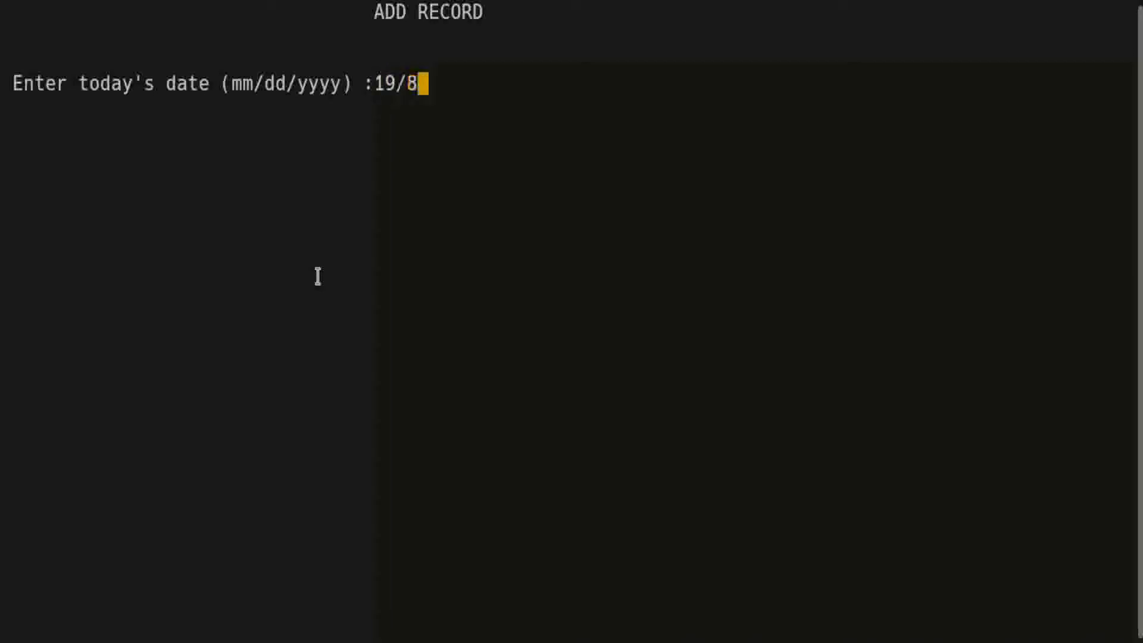
{"action": "type", "text": "/2021"}
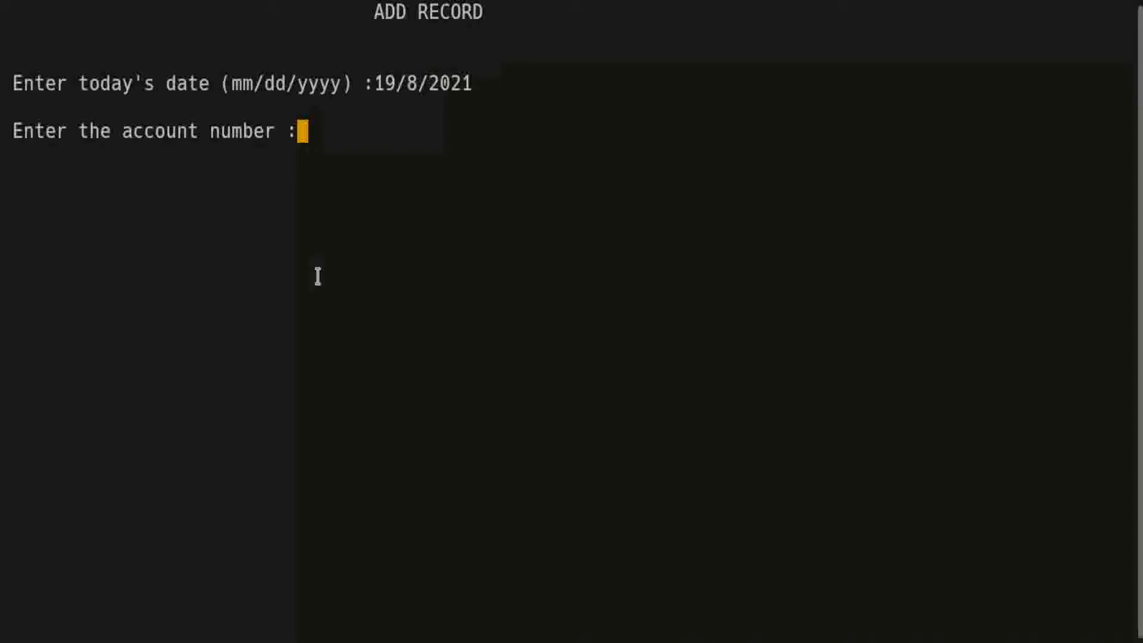
{"action": "type", "text": "124"}
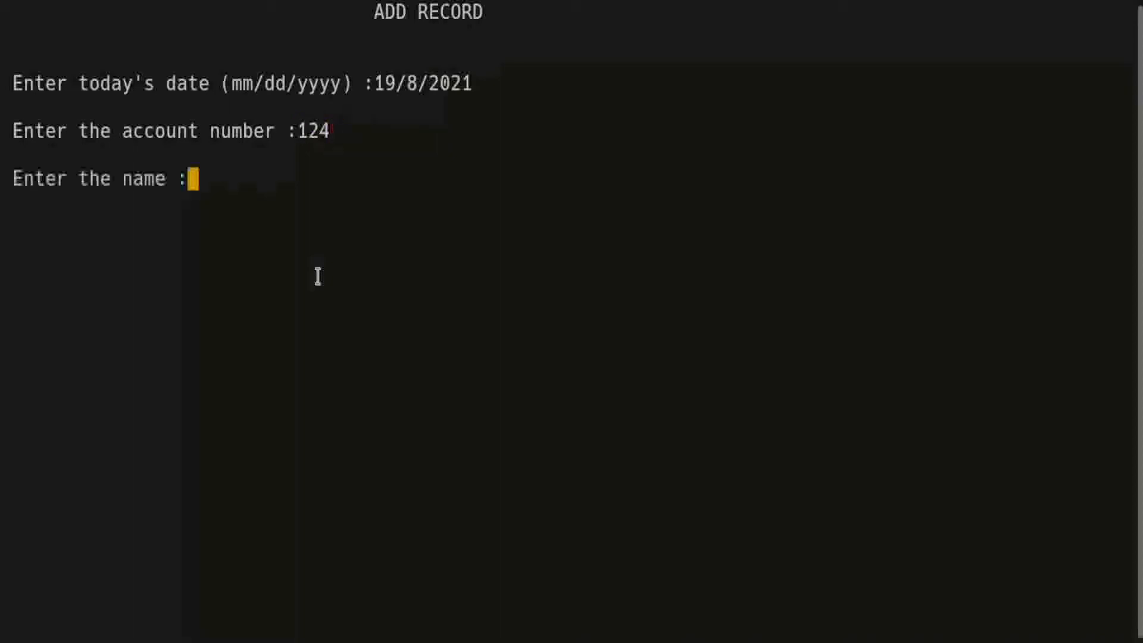
{"action": "type", "text": "iamlearning"}
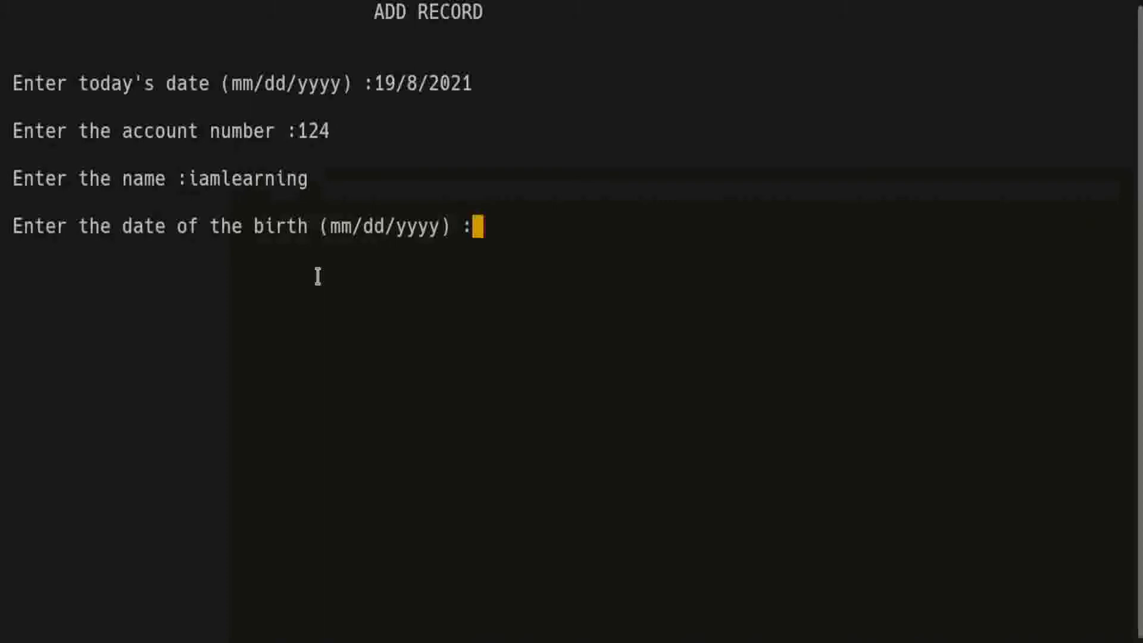
- Enter iamlearning's birth date, age, address, phone, deposit and 'current' type, then return
{"action": "type", "text": "5/"}
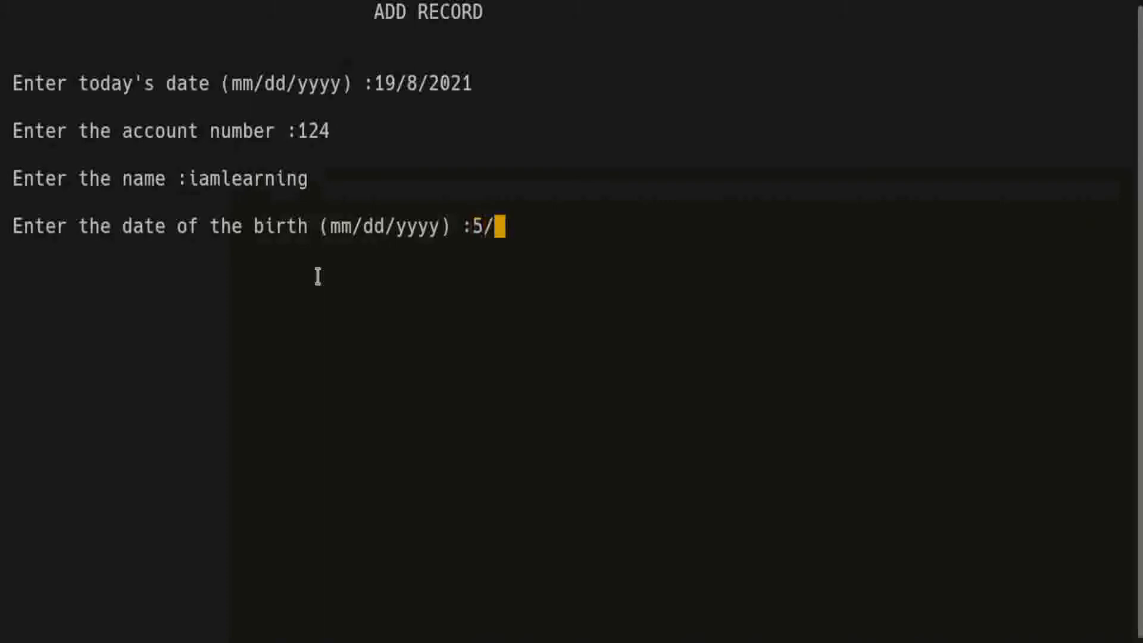
{"action": "type", "text": "5/97645"}
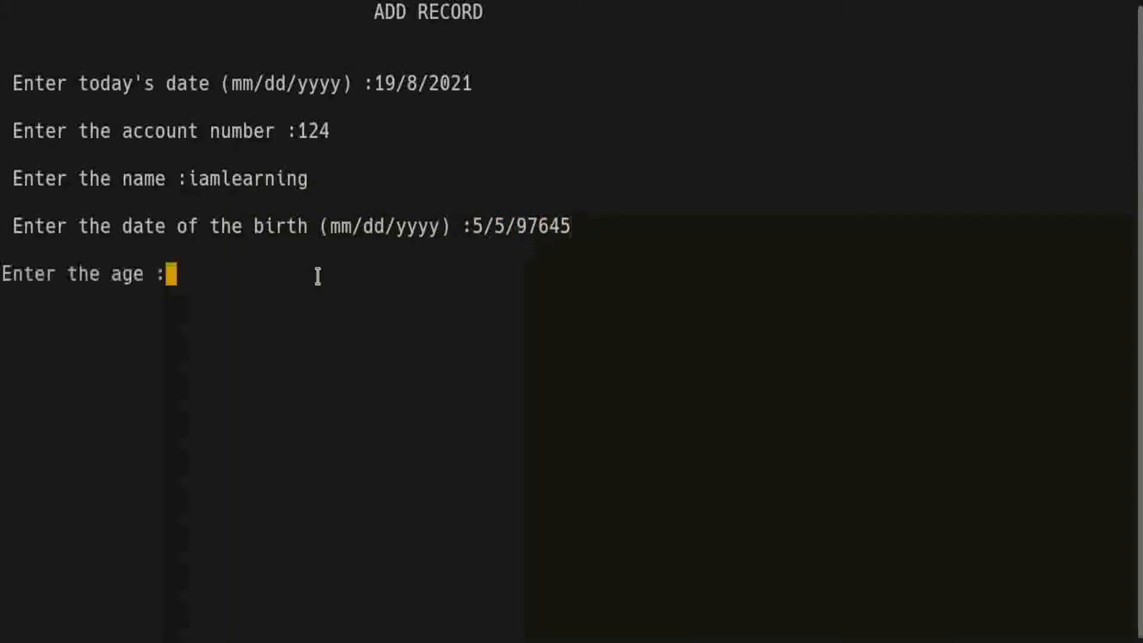
{"action": "type", "text": "65"}
{"action": "type", "text": "y"}
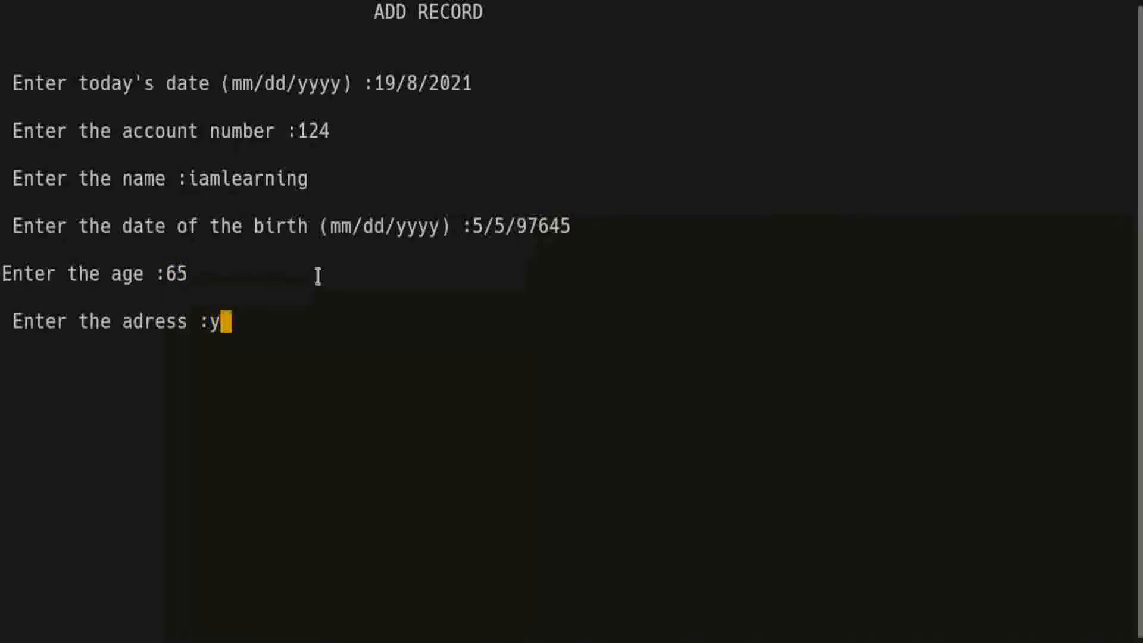
{"action": "type", "text": "outube"}
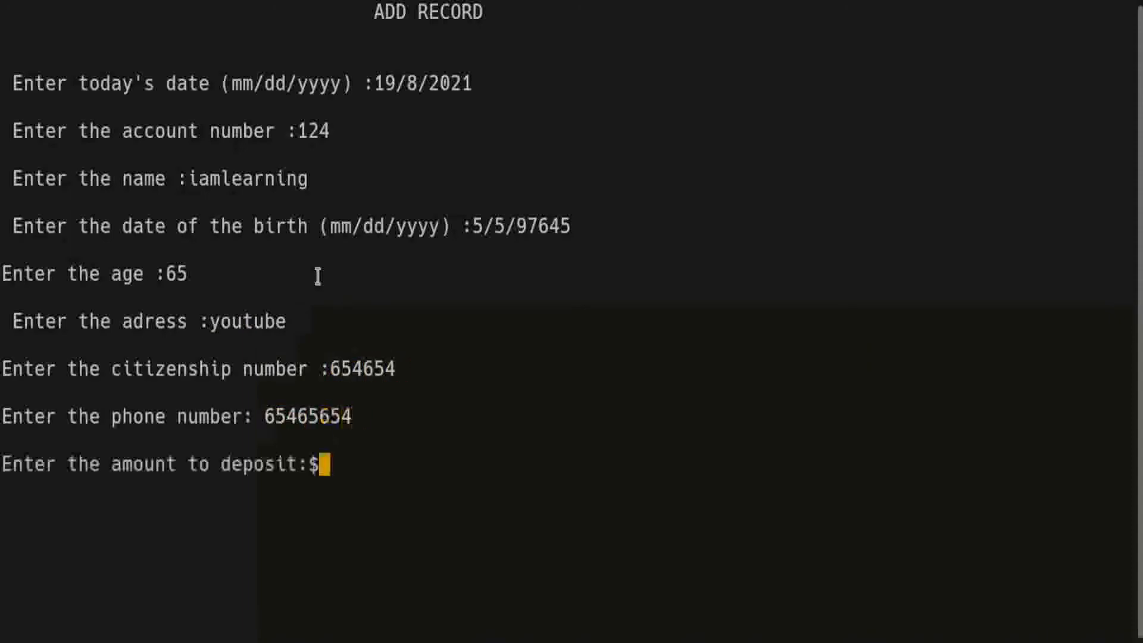
{"action": "type", "text": "654656565"}
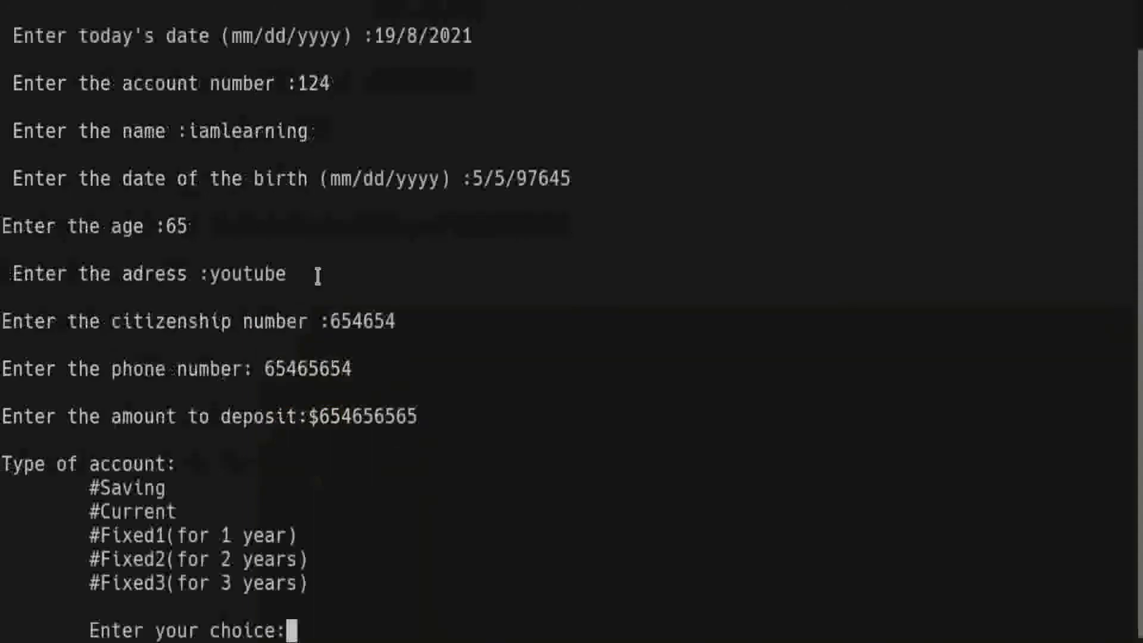
{"action": "type", "text": "curr"}
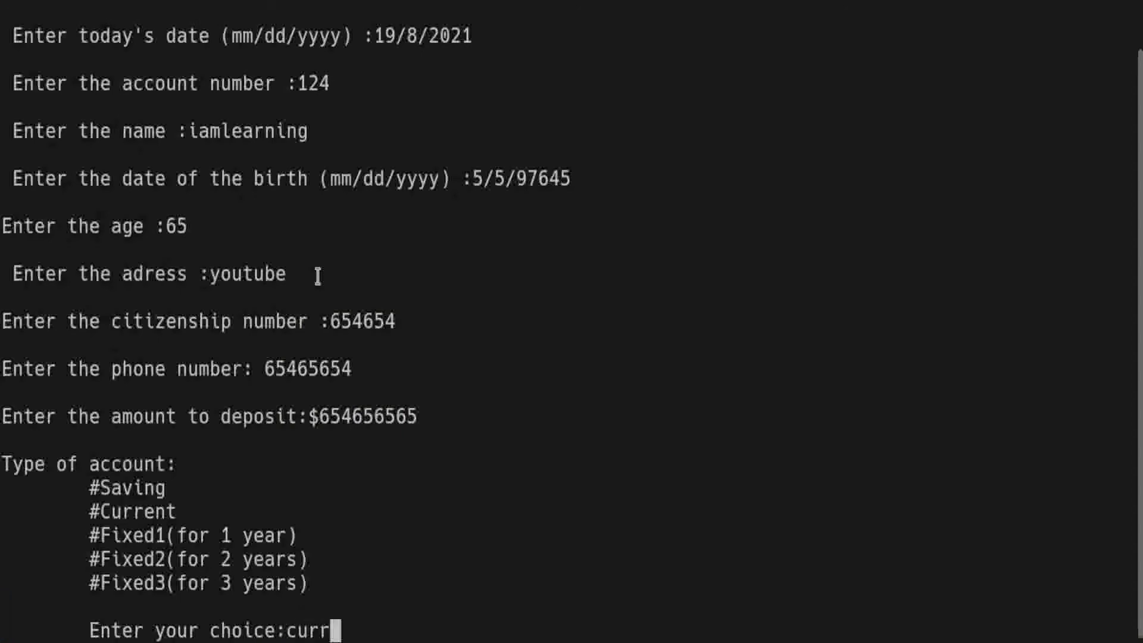
{"action": "type", "text": "ent"}
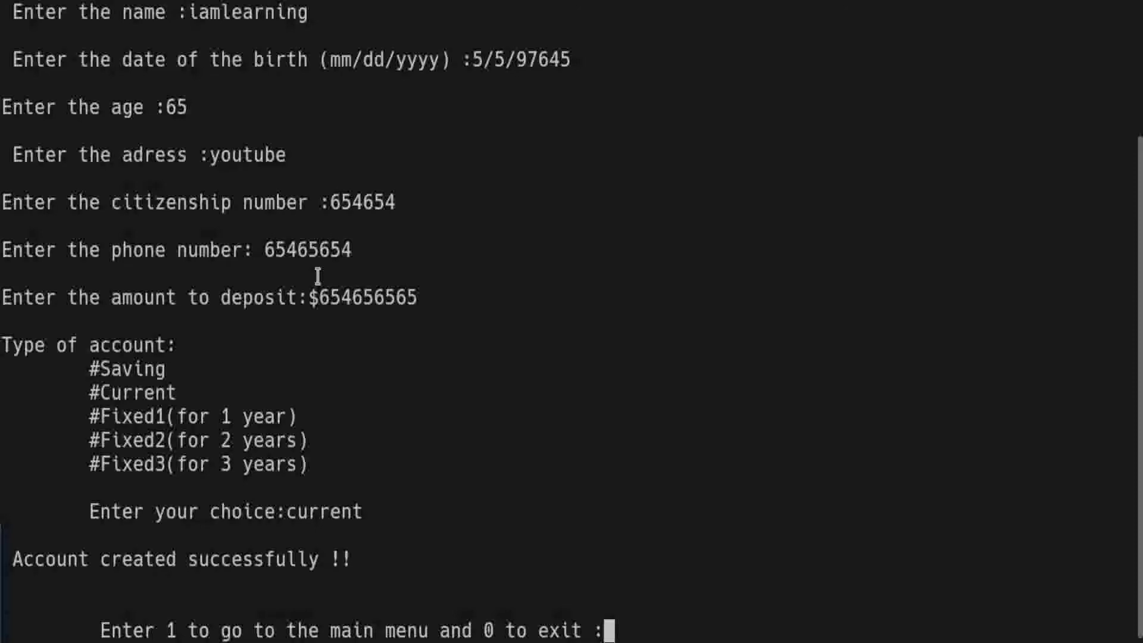
{"action": "type", "text": "1"}
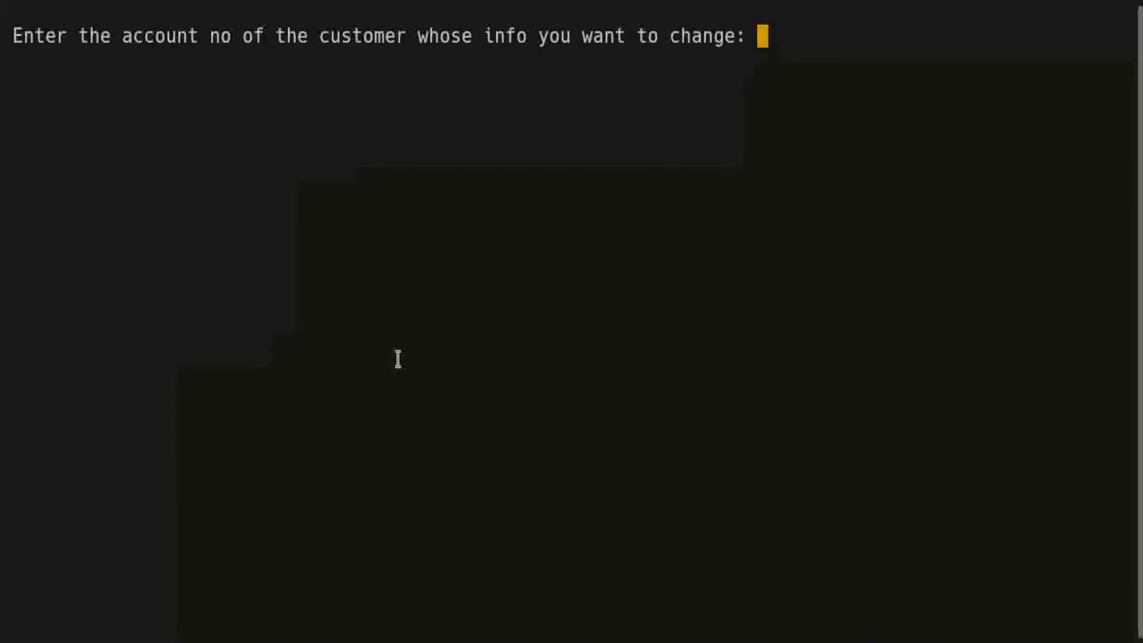
- Change account 123's phone number to 123456789 and return after saving
{"action": "type", "text": "123"}
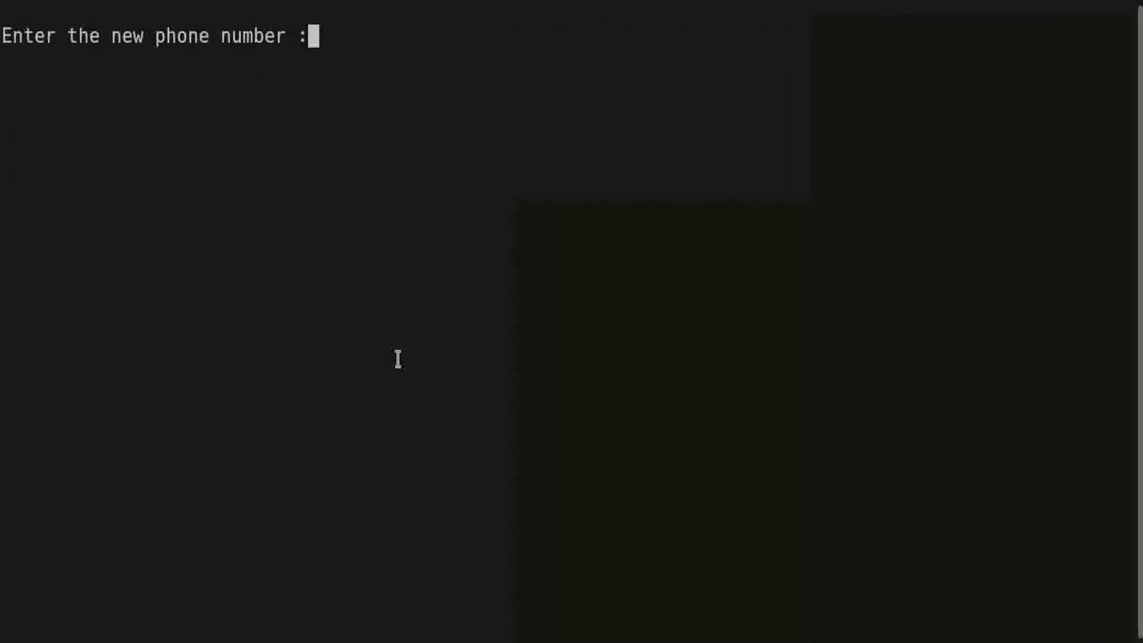
{"action": "type", "text": "12"}
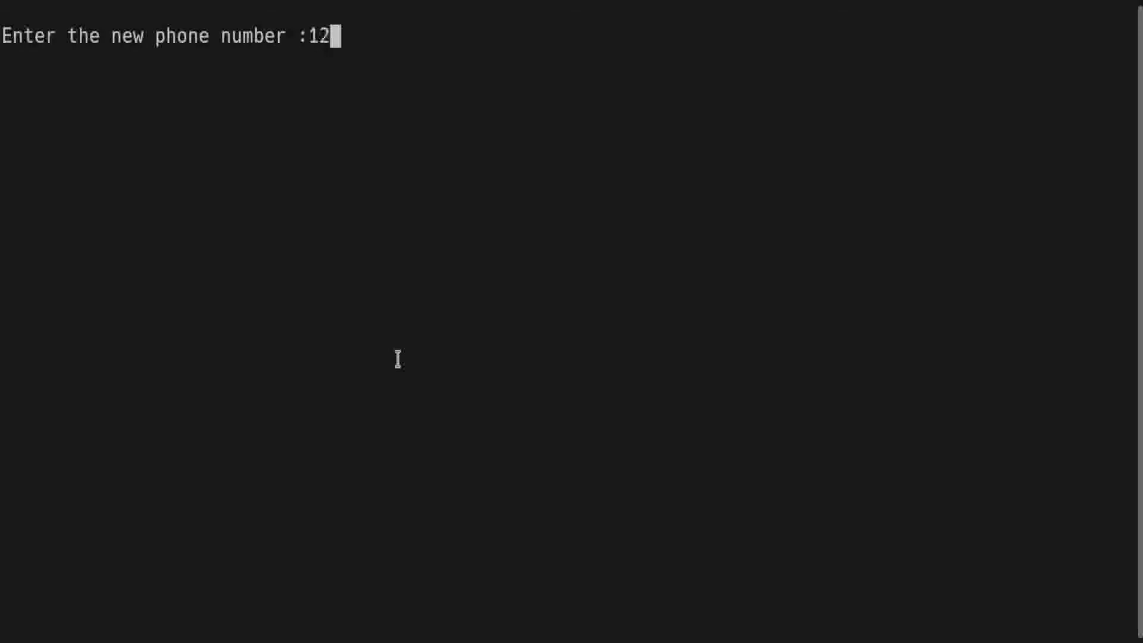
{"action": "type", "text": "3456789"}
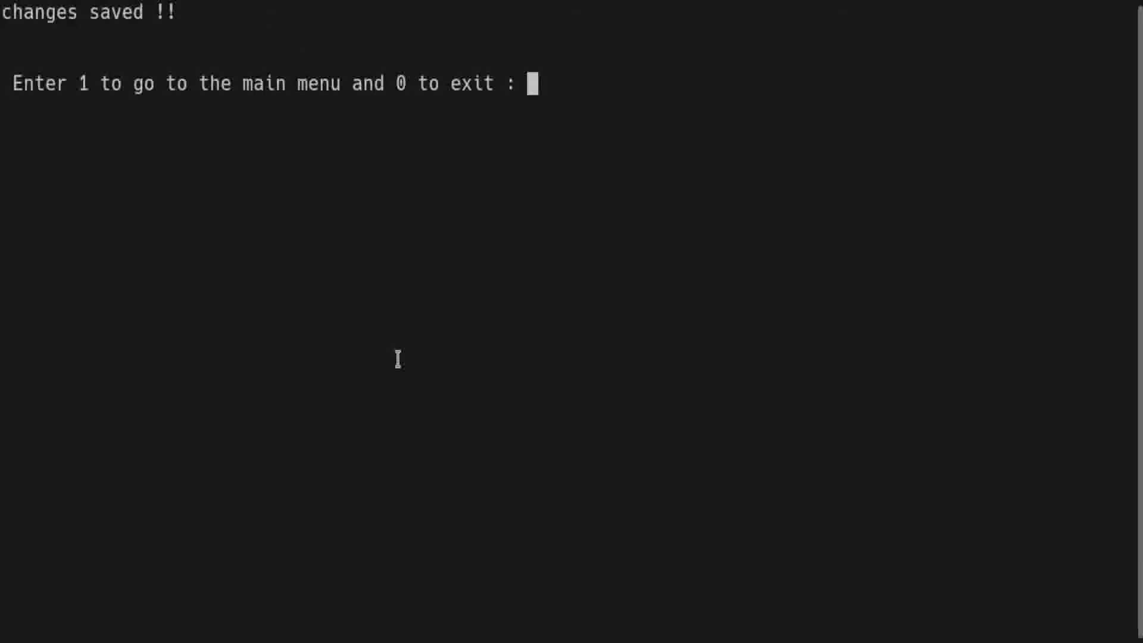
{"action": "type", "text": "1"}
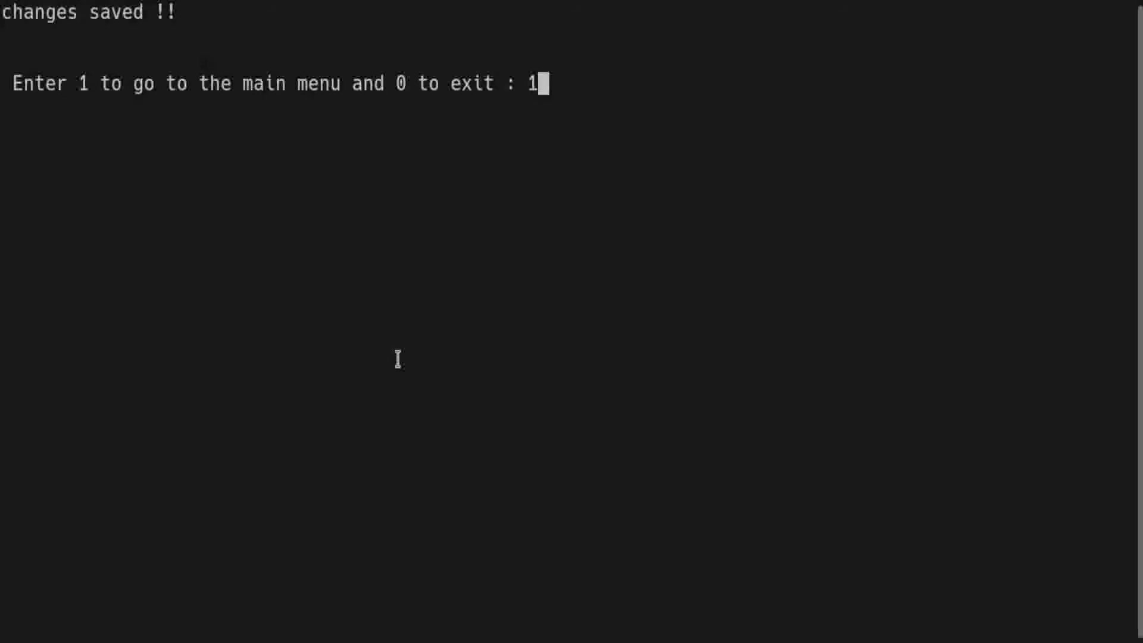
- Deposit 100 into account 123 through the transactions menu, then return
{"action": "key", "text": "enter"}
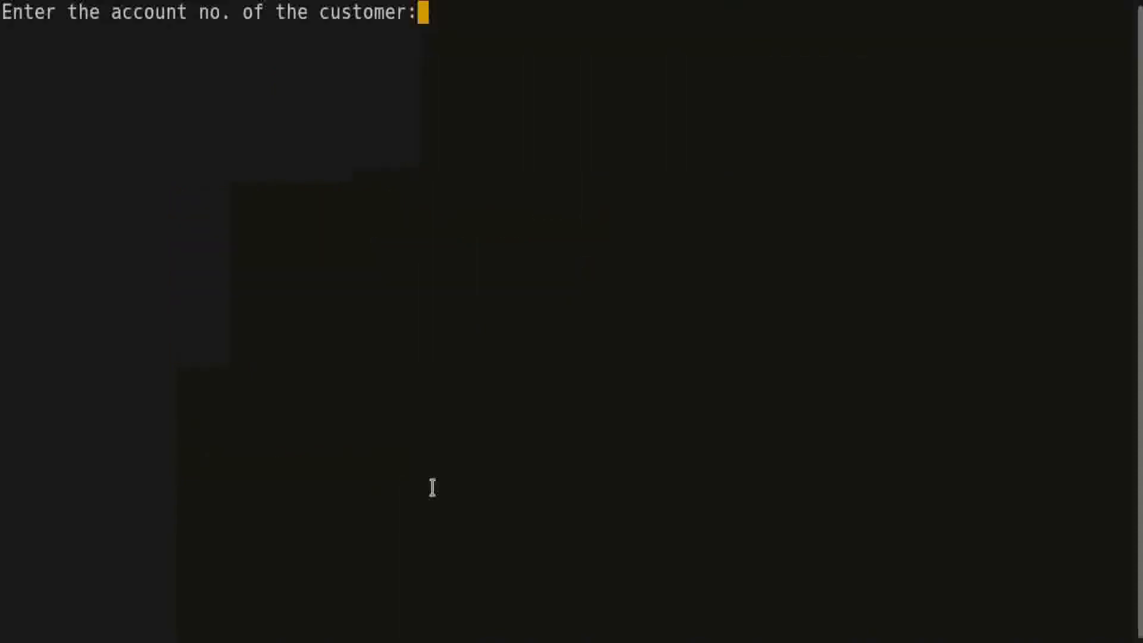
{"action": "type", "text": "123"}
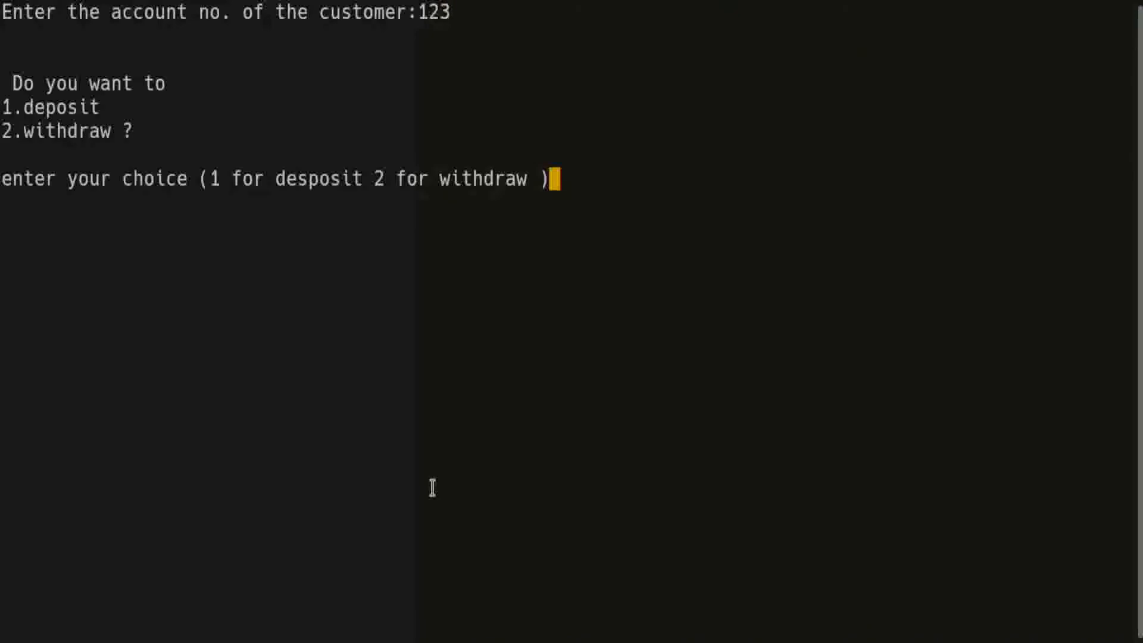
{"action": "type", "text": "1"}
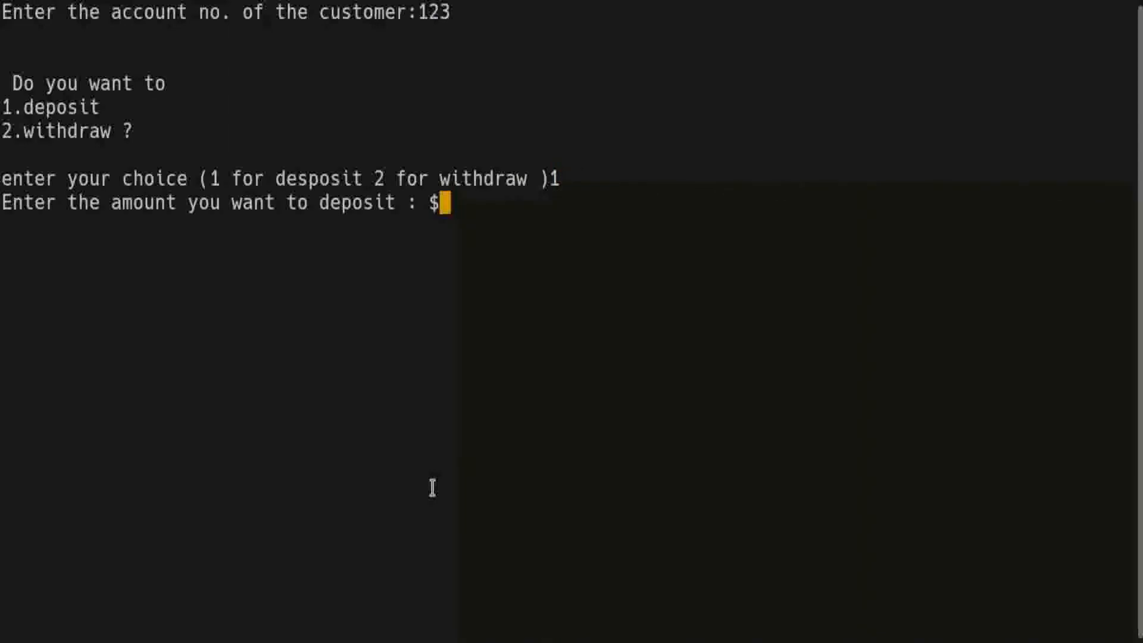
{"action": "type", "text": "10"}
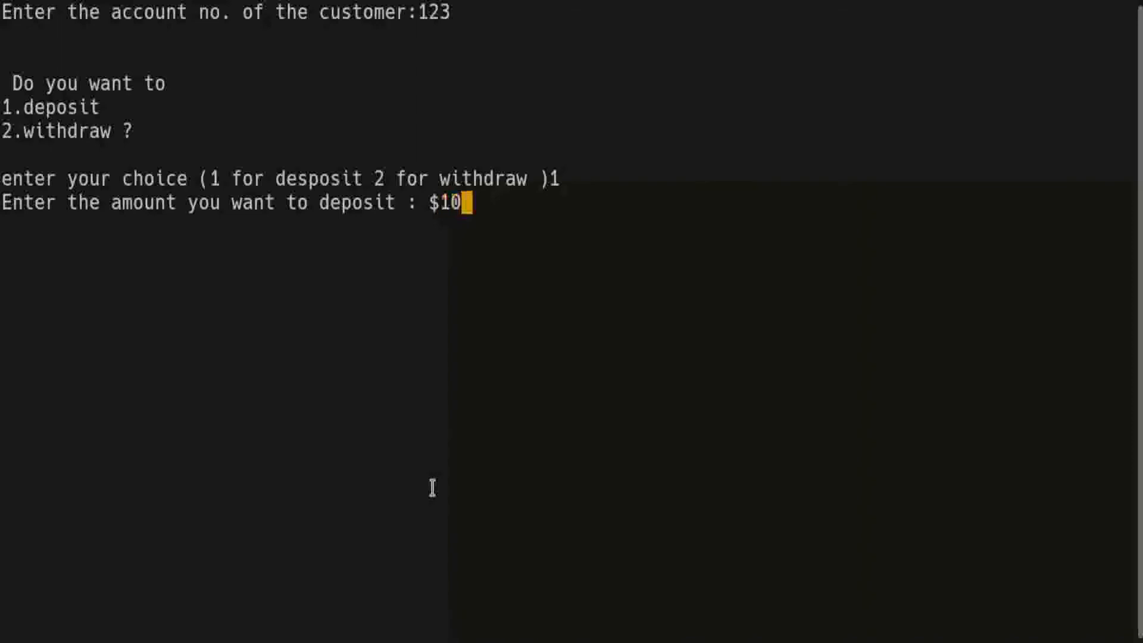
{"action": "type", "text": "0"}
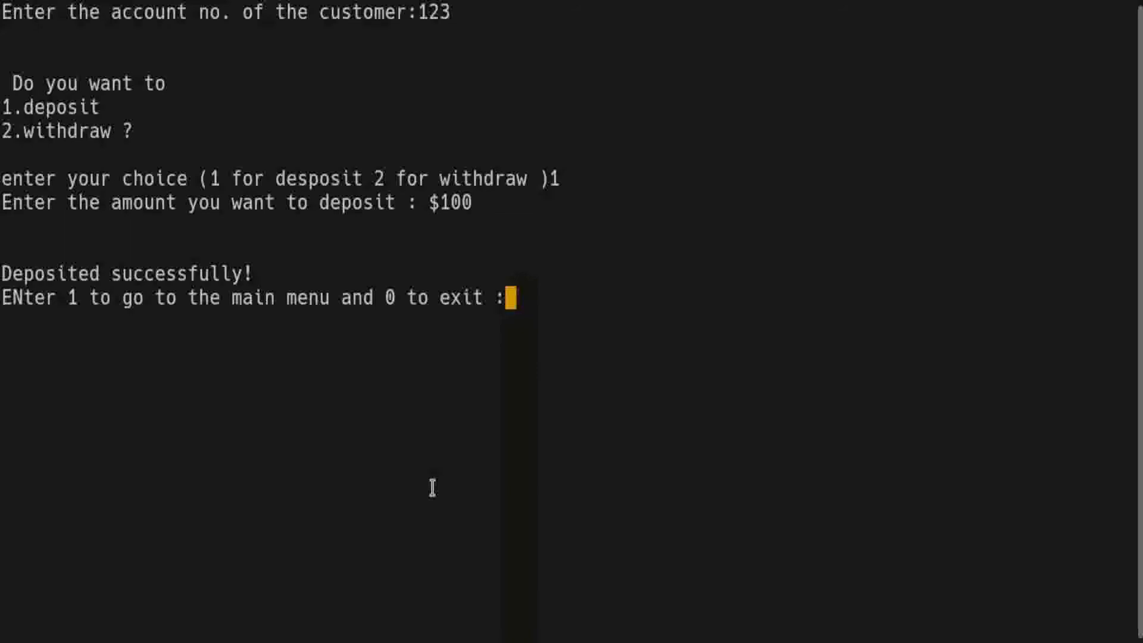
{"action": "type", "text": "1"}
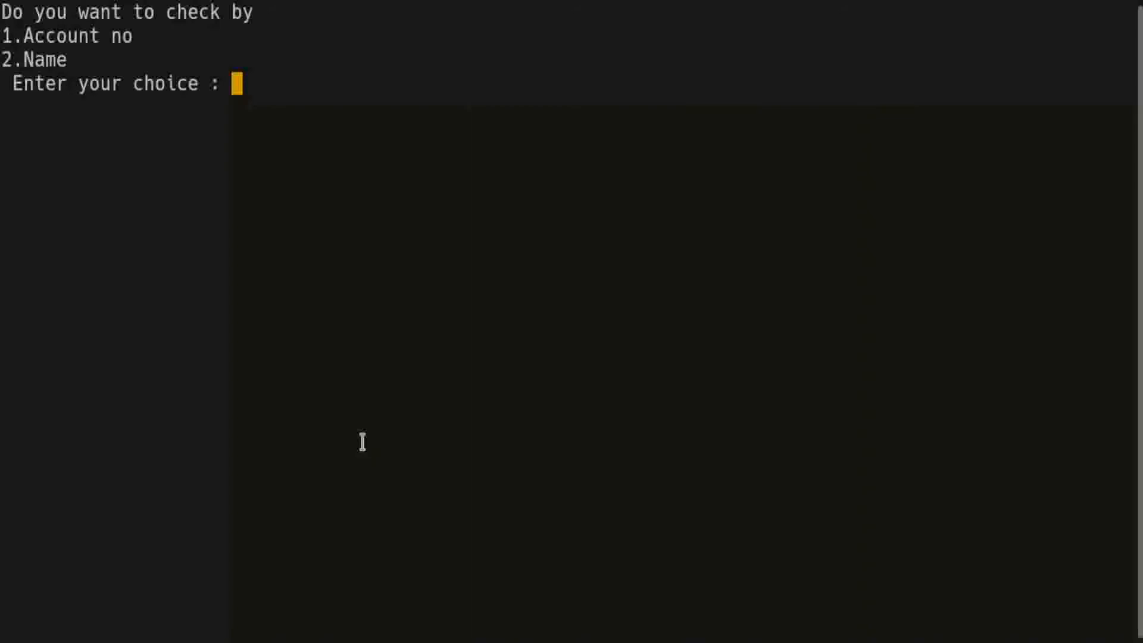
- Look up the record by name 'khaled' and go back to the main menu
{"action": "type", "text": "1"}
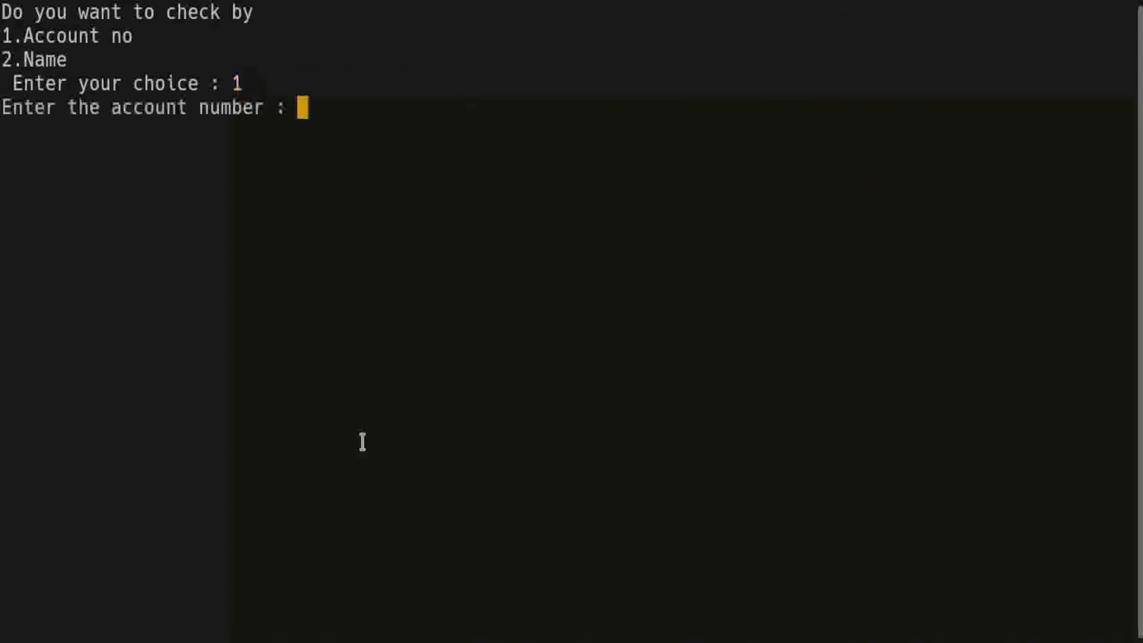
{"action": "type", "text": "123"}
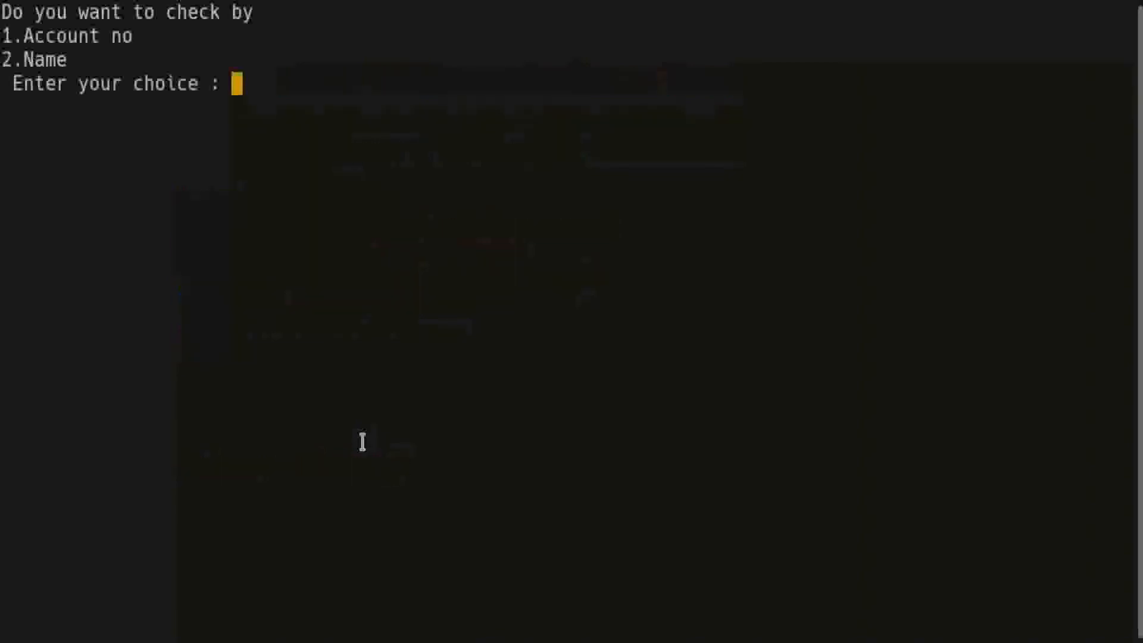
{"action": "type", "text": "2"}
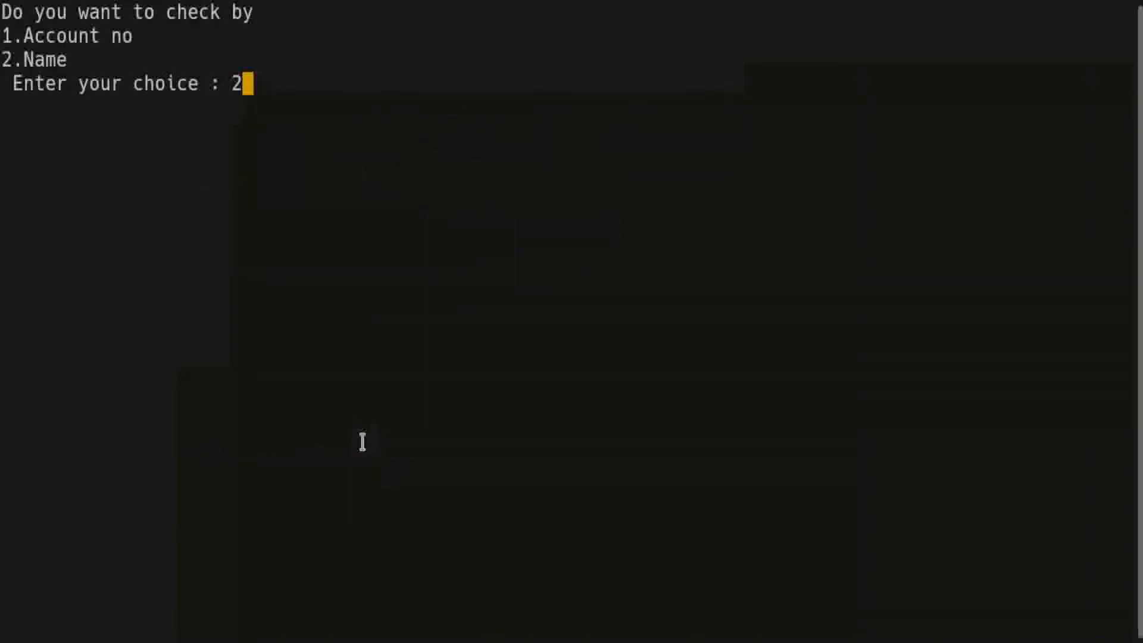
{"action": "type", "text": "kh"}
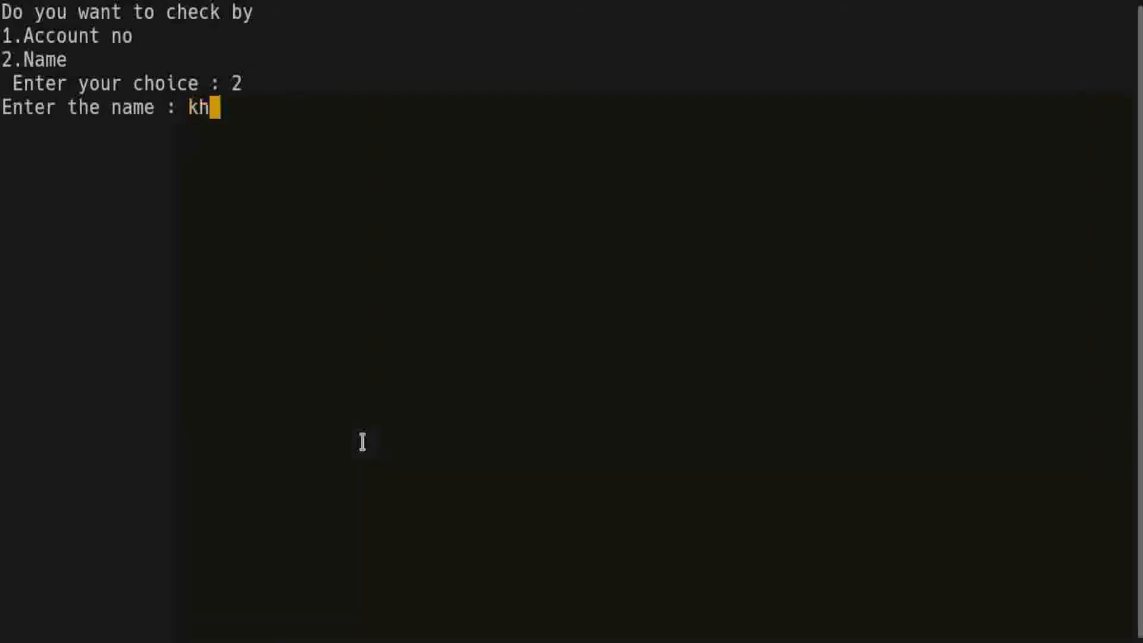
{"action": "type", "text": "aled"}
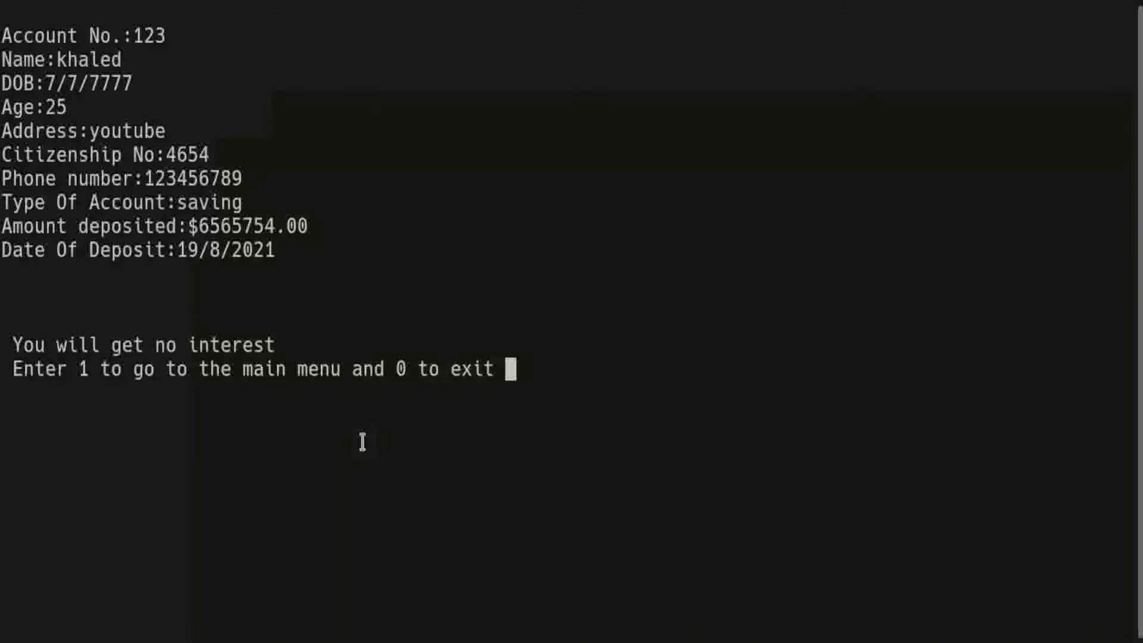
{"action": "type", "text": "1"}
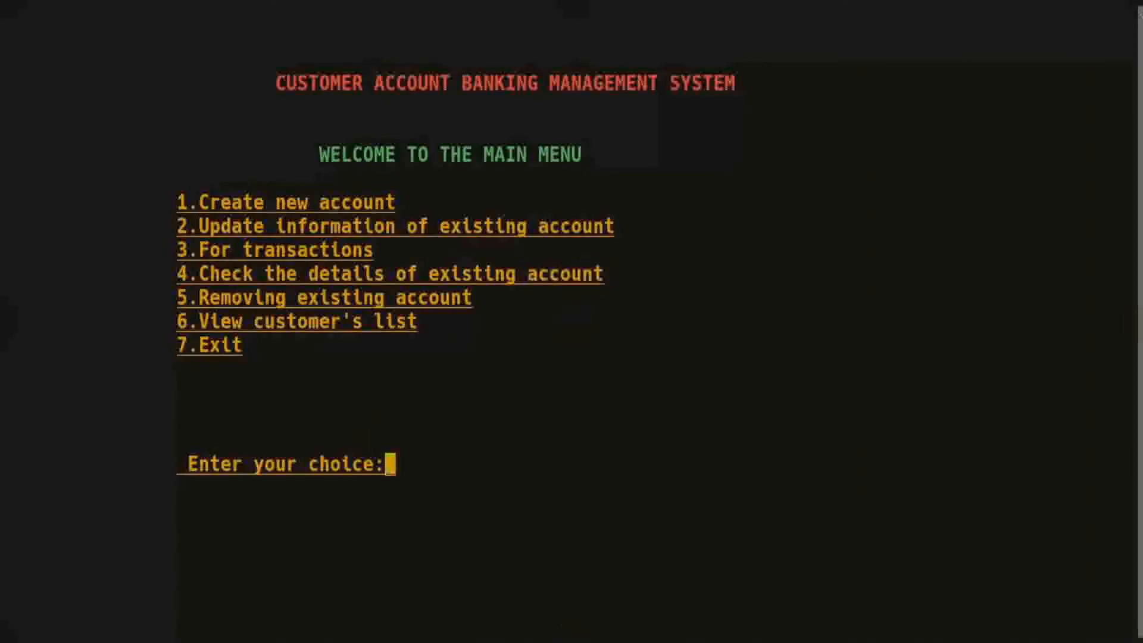
{"action": "type", "text": "6"}
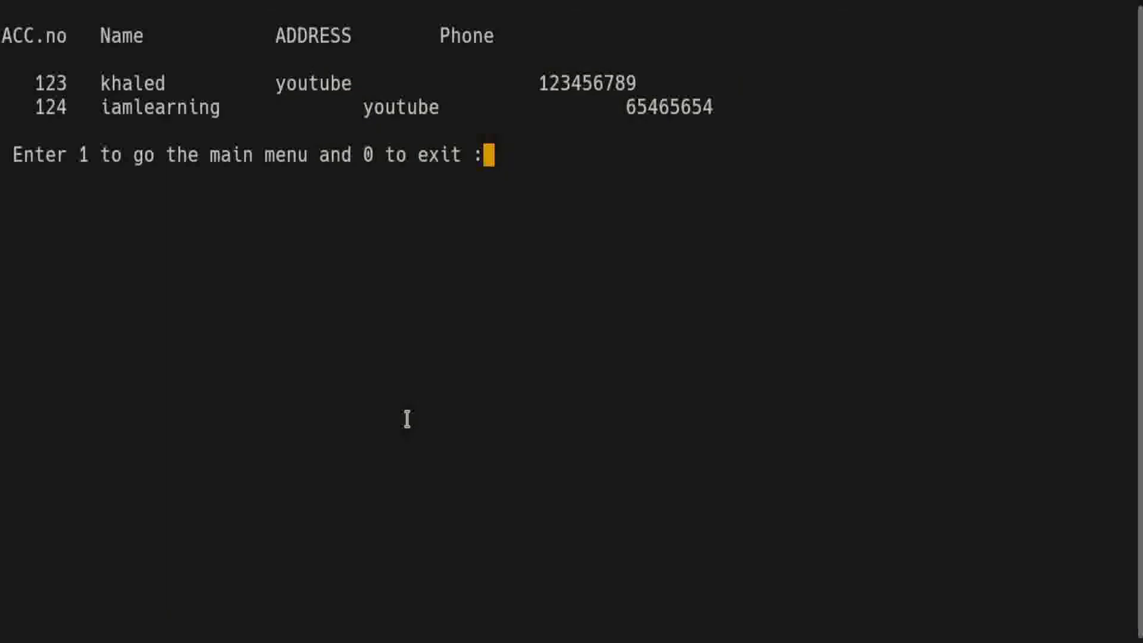
{"action": "type", "text": "1"}
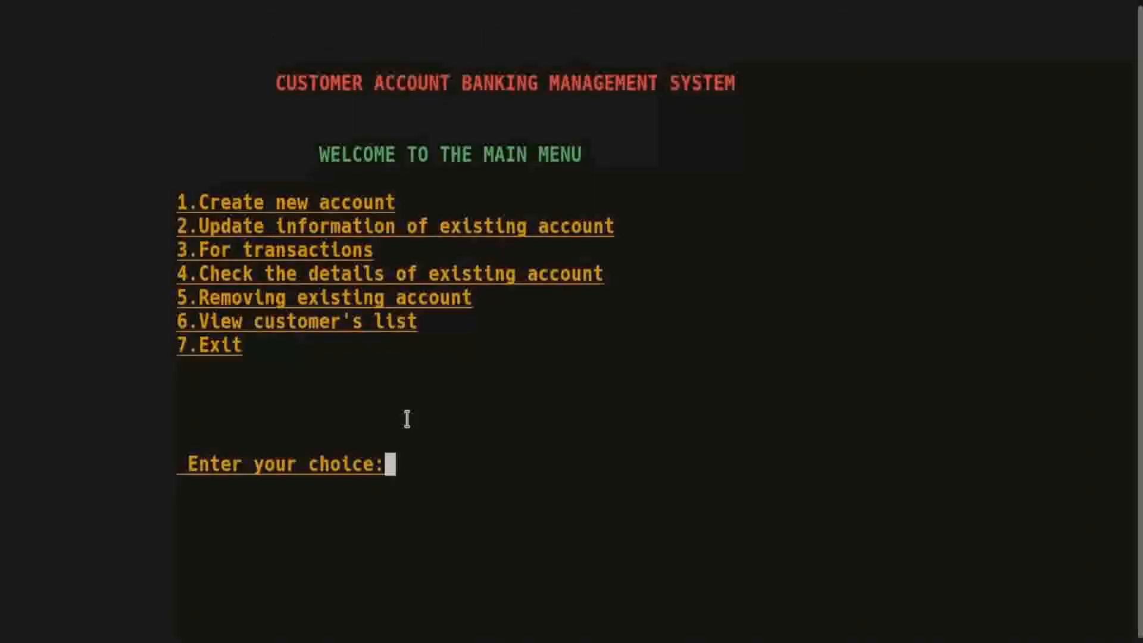
- Remove account 124 via option 5 and go back to the main menu
{"action": "type", "text": "5"}
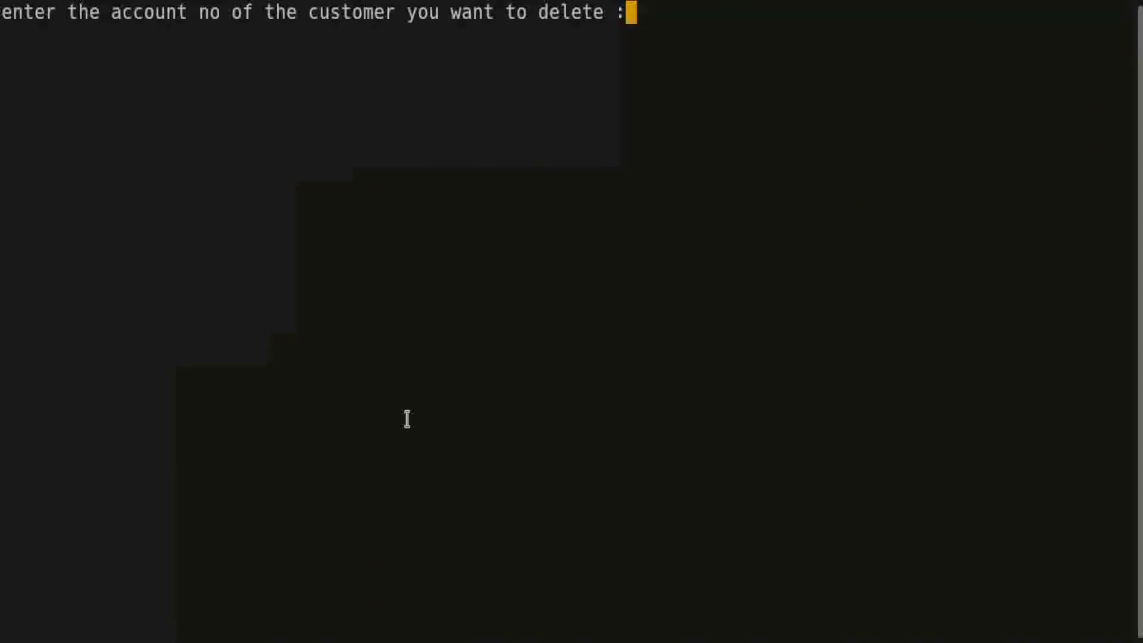
{"action": "type", "text": "124"}
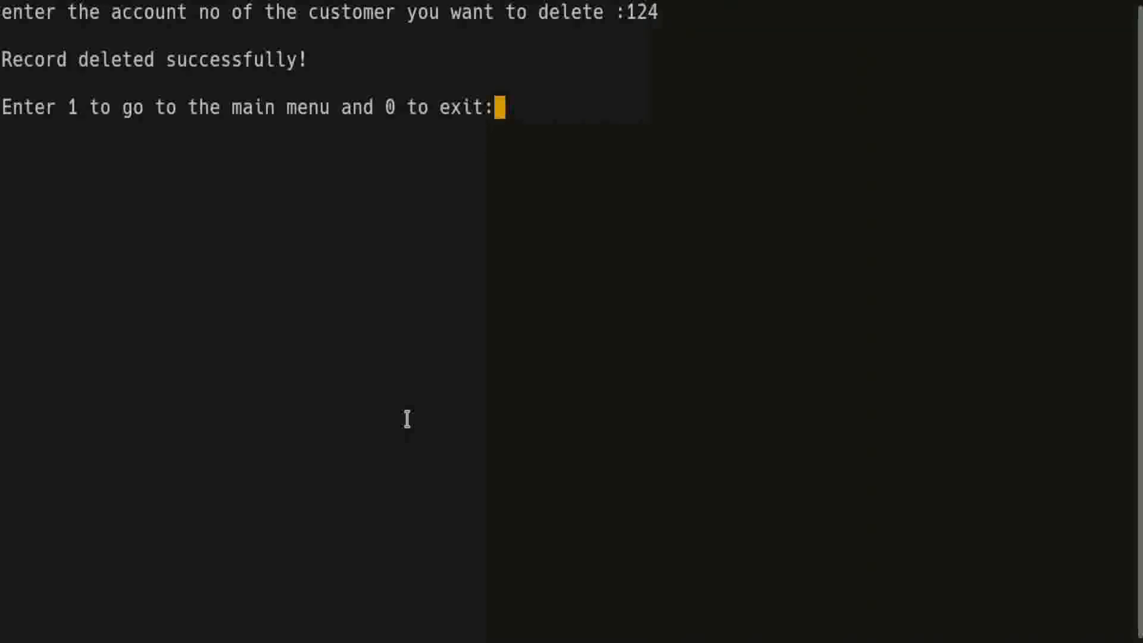
{"action": "type", "text": "1"}
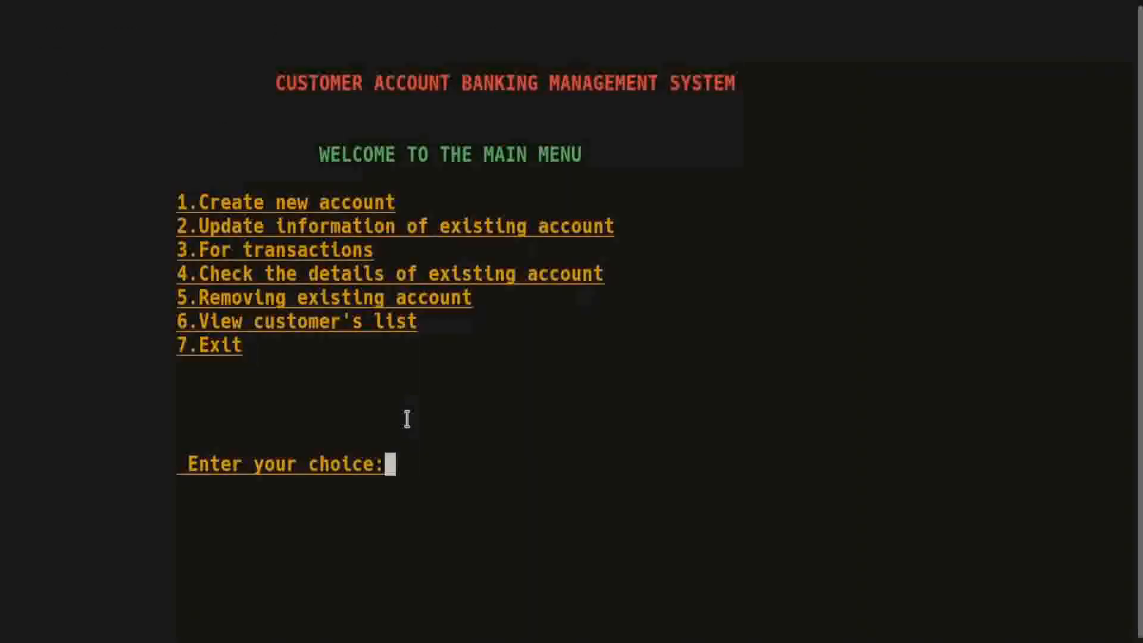
{"action": "mouse_move", "coordinate": [368, 444]}
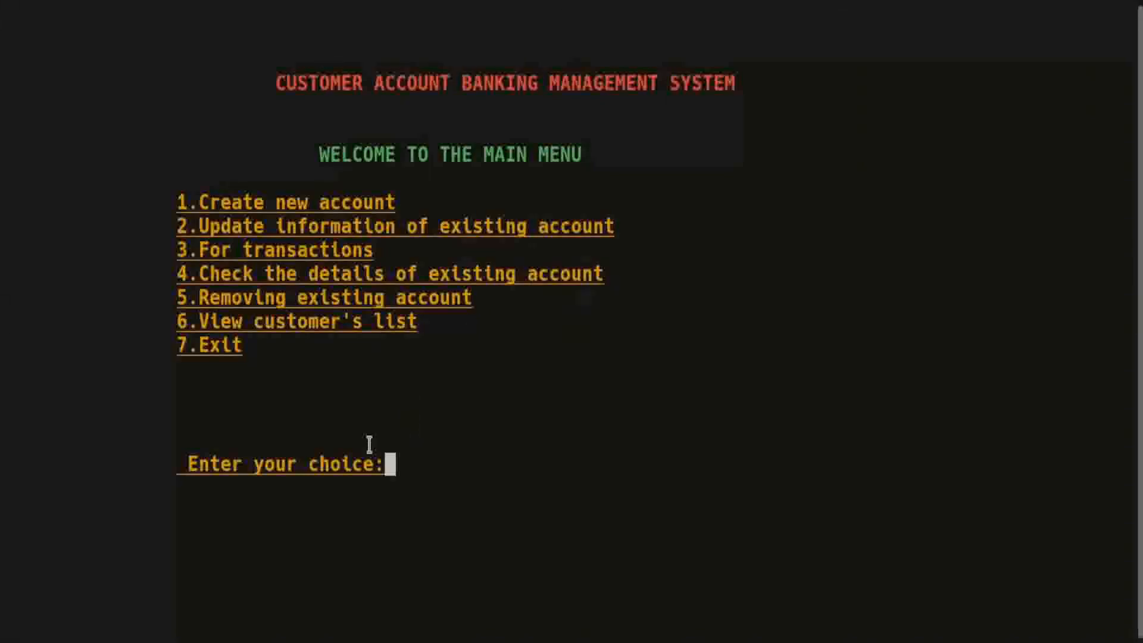